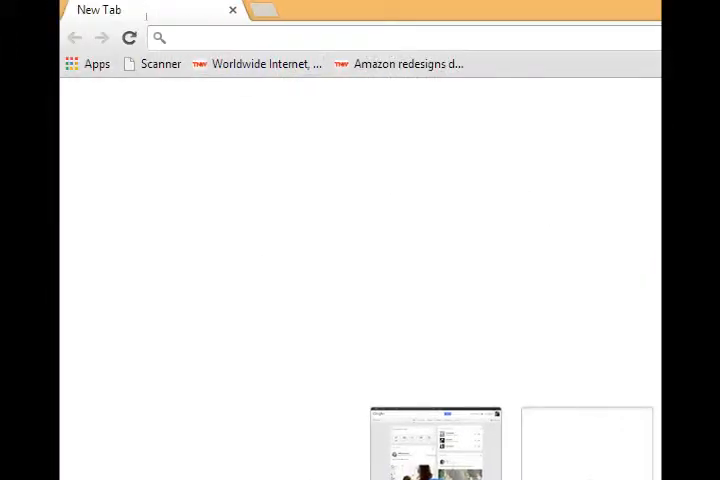
Navigate to wikipedia.org from the address bar and scroll the Wikipedia portal page.
text(wpcentral.com)
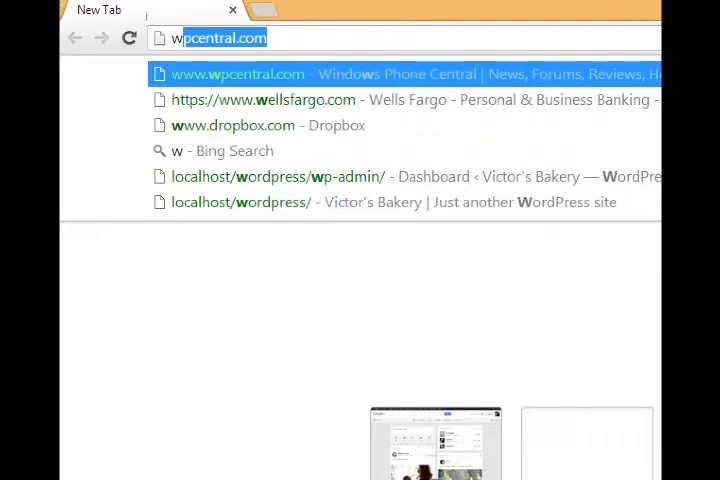
text(wikipei)
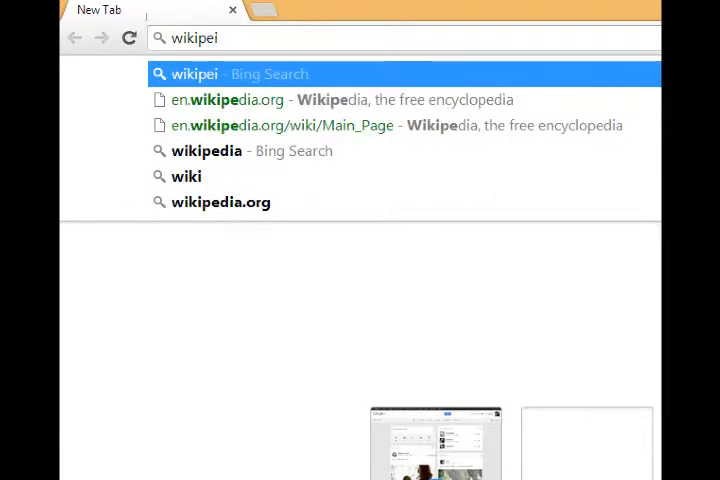
click(220, 200)
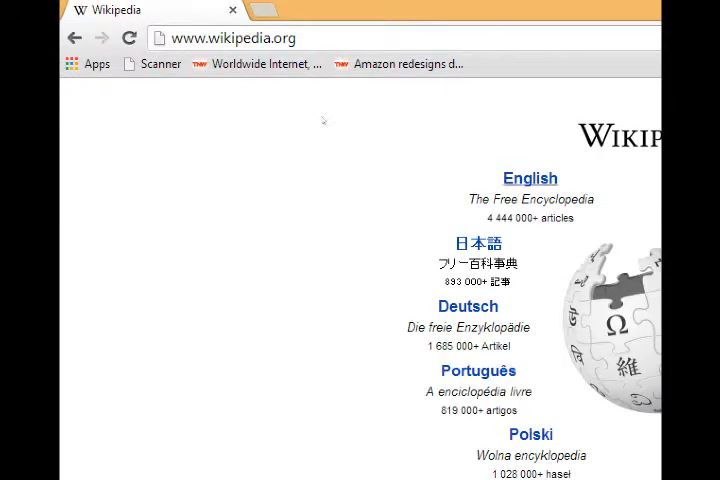
scroll(down, 3)
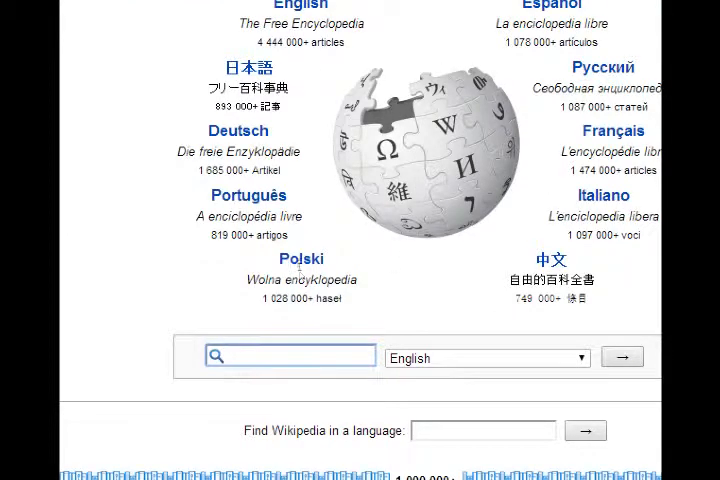
text(jd)
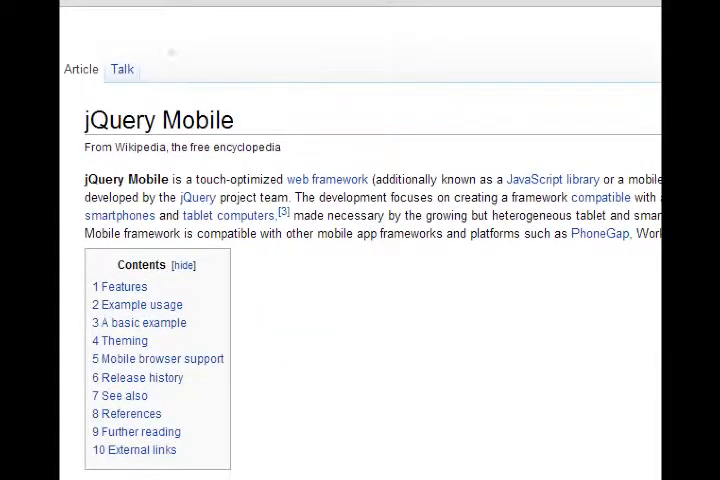
mouse_move(304, 120)
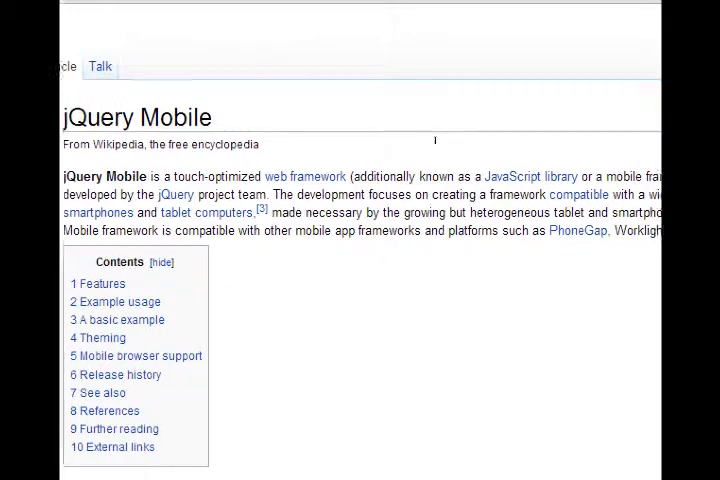
scroll(right, 3)
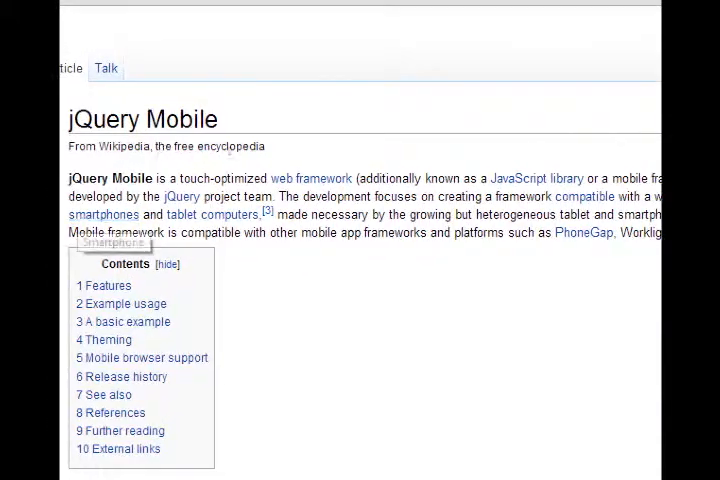
mouse_move(376, 160)
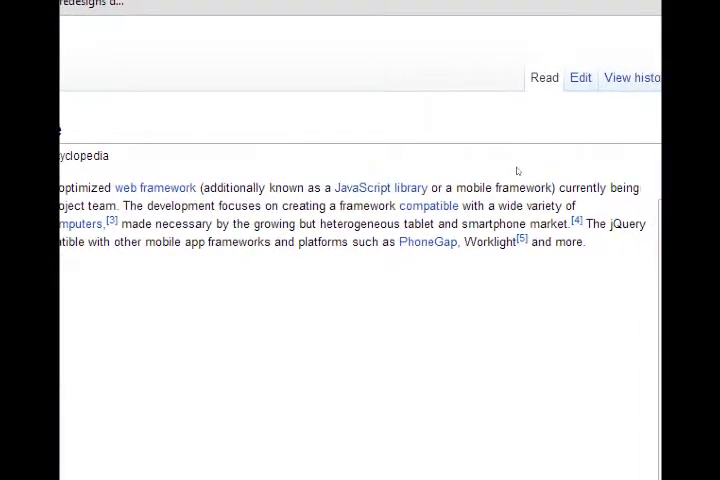
scroll(up, 3)
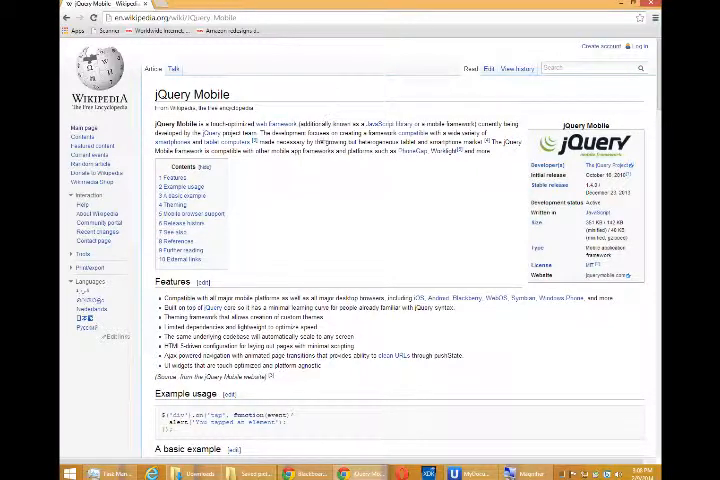
mouse_move(316, 208)
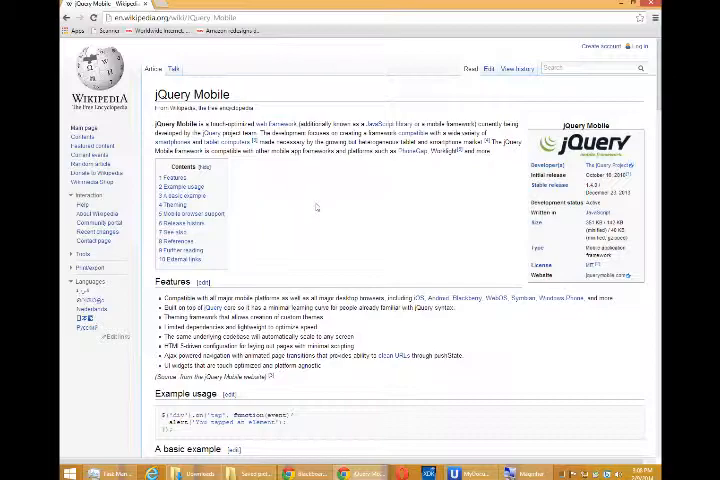
Scroll the jQuery Mobile article down to the 'A basic example' HTML code listing.
scroll(down, 3)
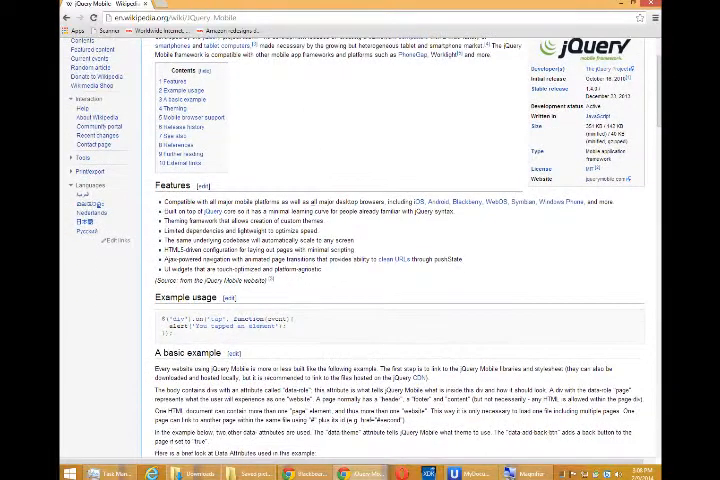
scroll(down, 3)
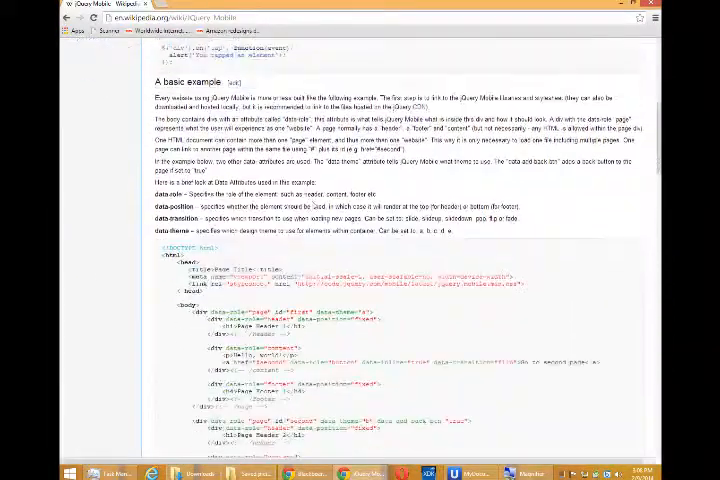
scroll(down, 3)
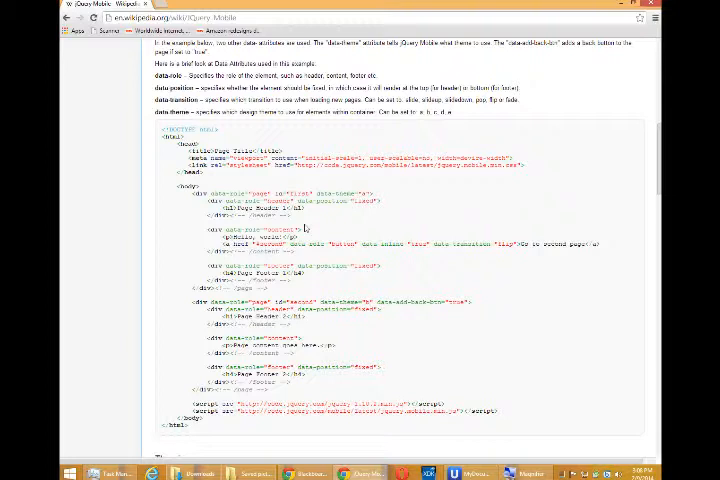
mouse_move(304, 230)
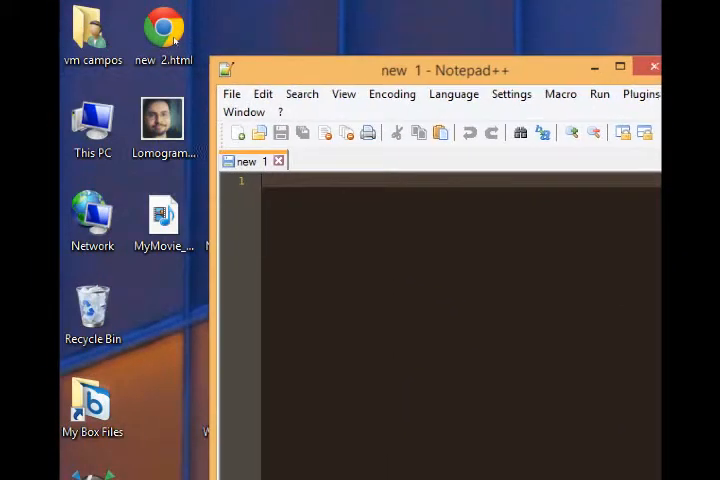
Paste the copied jQuery Mobile example HTML into the empty Notepad++ document.
drag(440, 70, 380, 42)
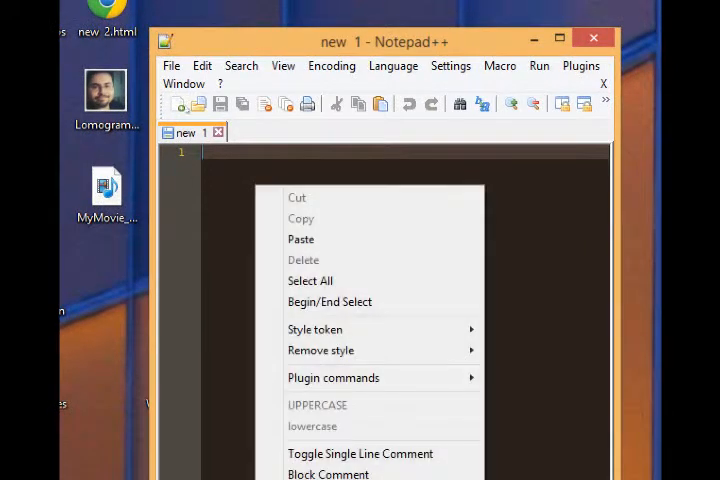
click(300, 240)
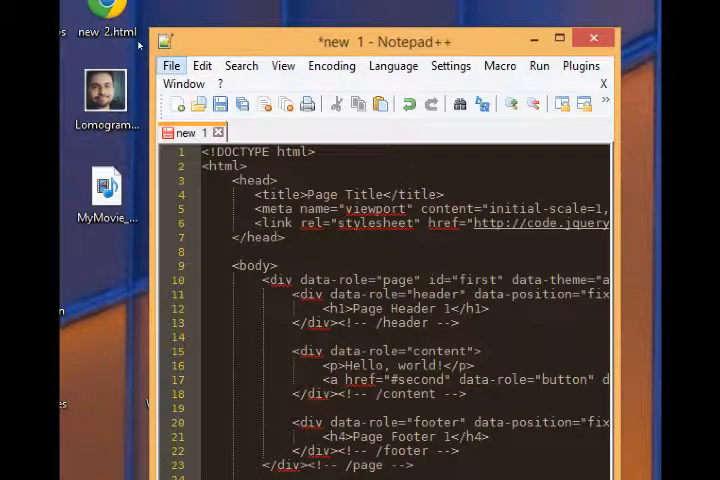
click(172, 64)
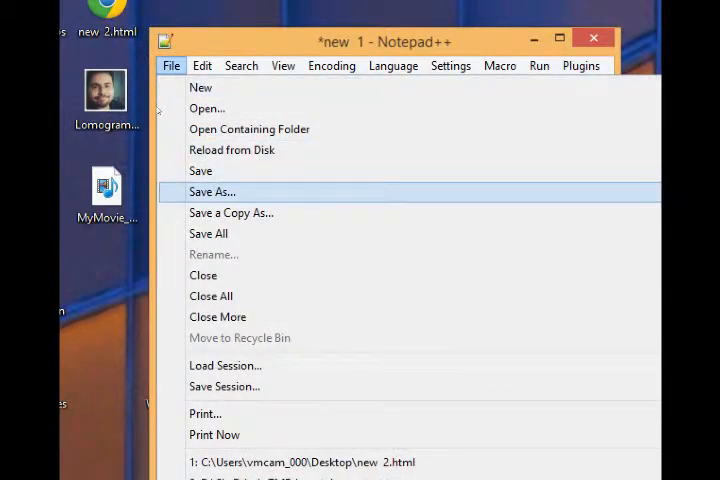
Save the document to the Desktop as week2 with type Hyper Text Markup Language.
click(212, 192)
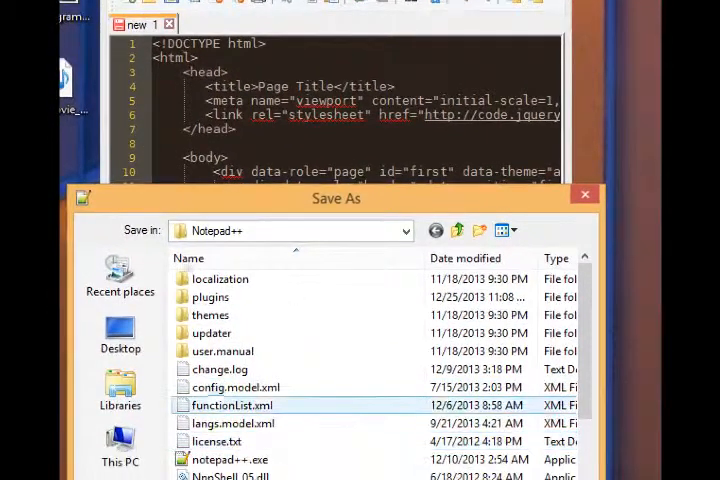
click(120, 336)
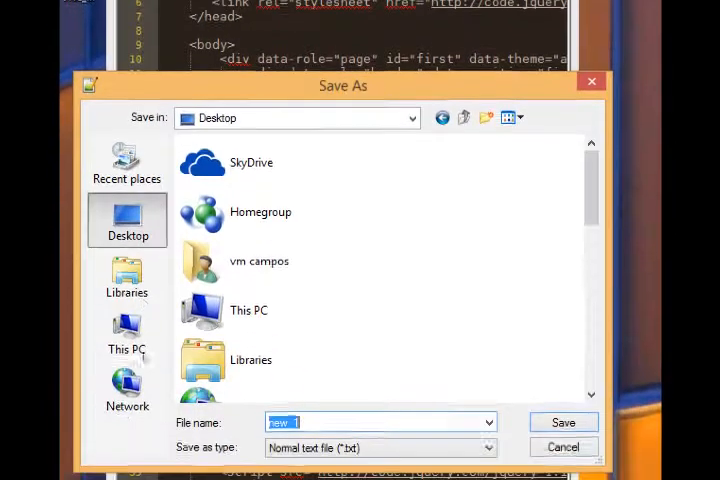
click(490, 448)
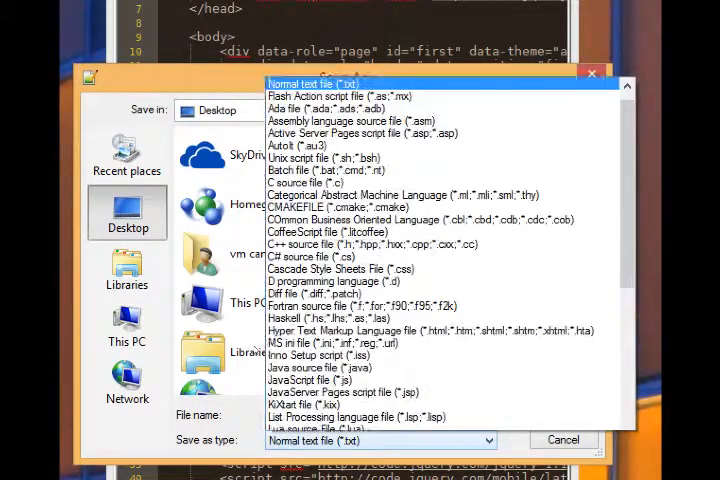
click(430, 330)
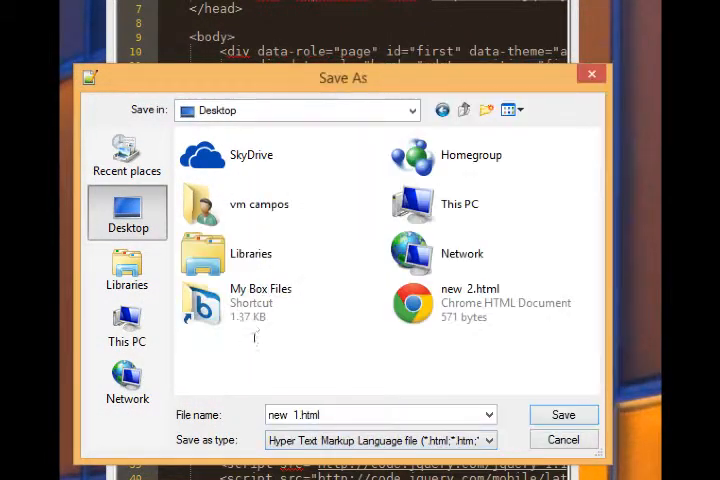
triple_click(380, 414)
text(week2)
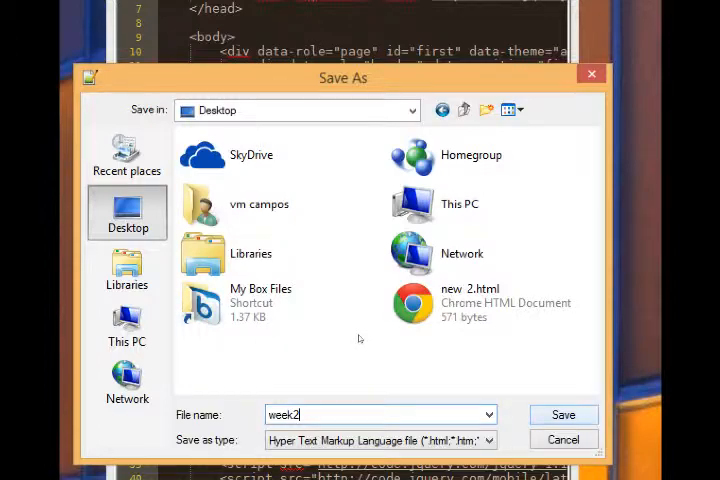
click(564, 414)
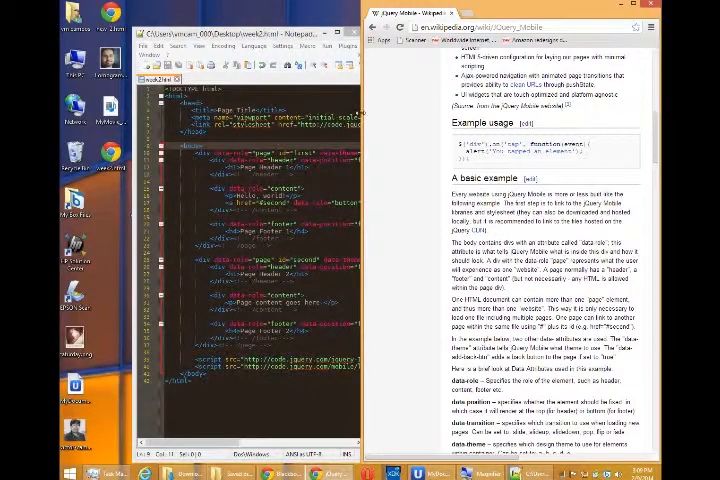
Launch the saved week2 page in Chrome via the Run menu to preview it.
scroll(up, 3)
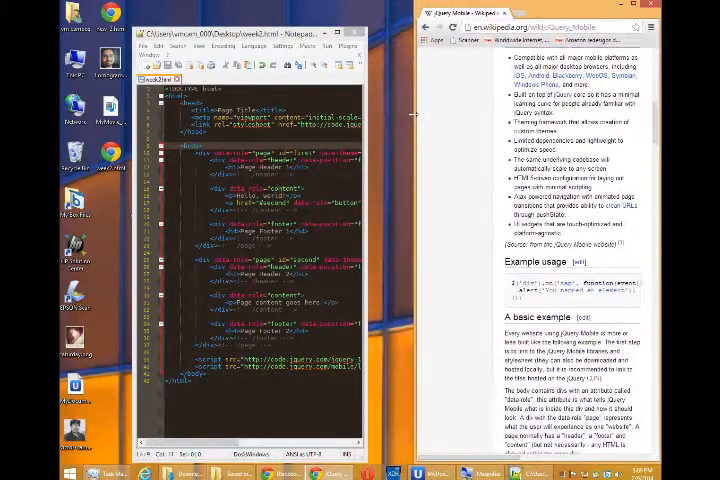
scroll(down, 3)
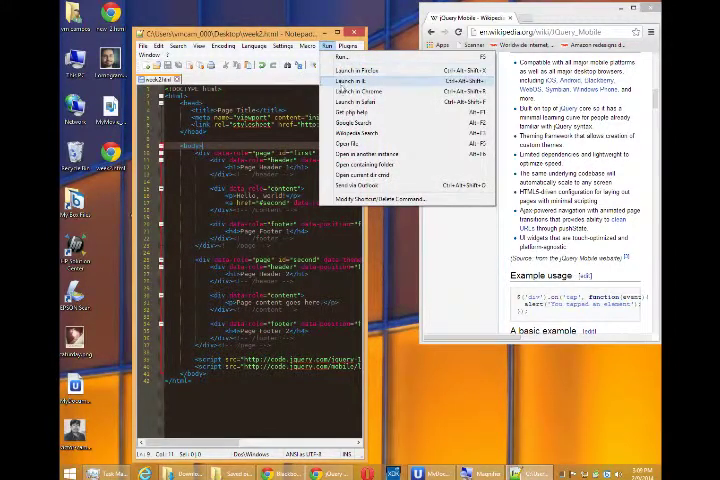
click(356, 72)
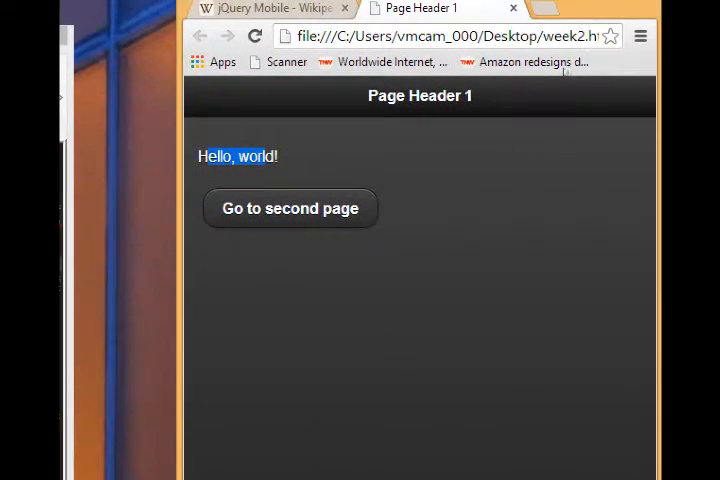
click(288, 208)
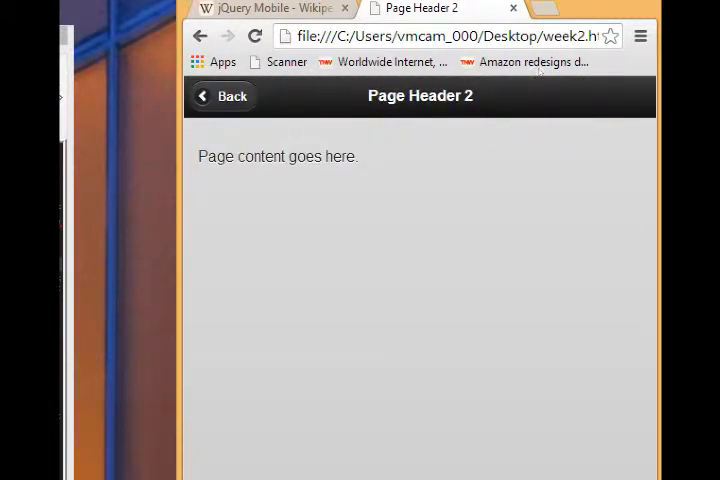
scroll(down, 3)
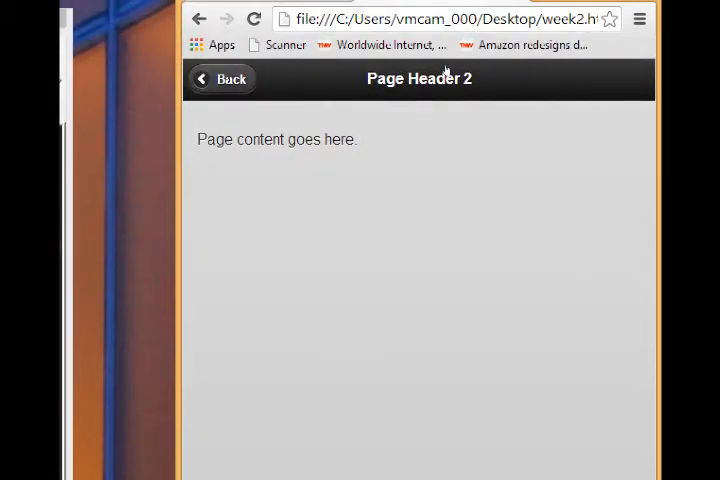
click(220, 78)
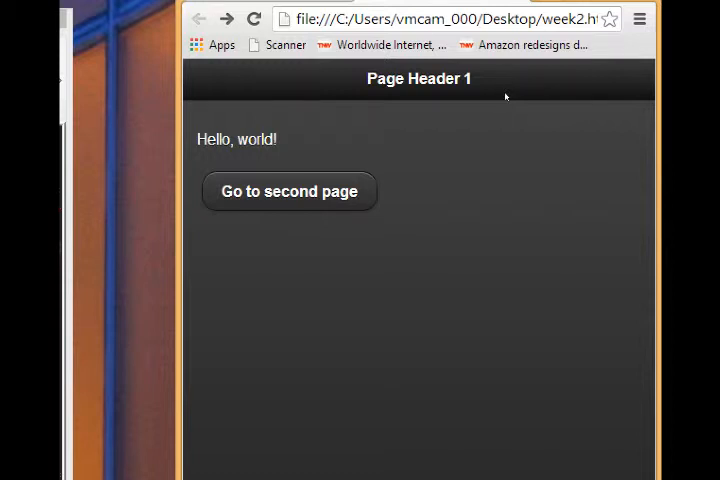
mouse_move(506, 96)
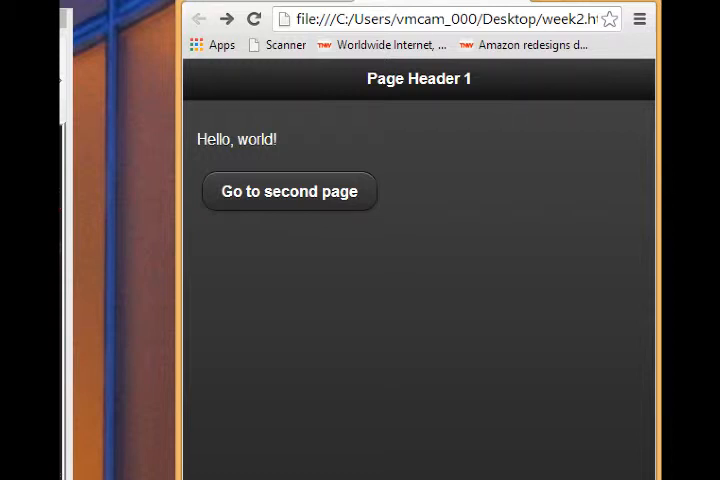
mouse_move(530, 132)
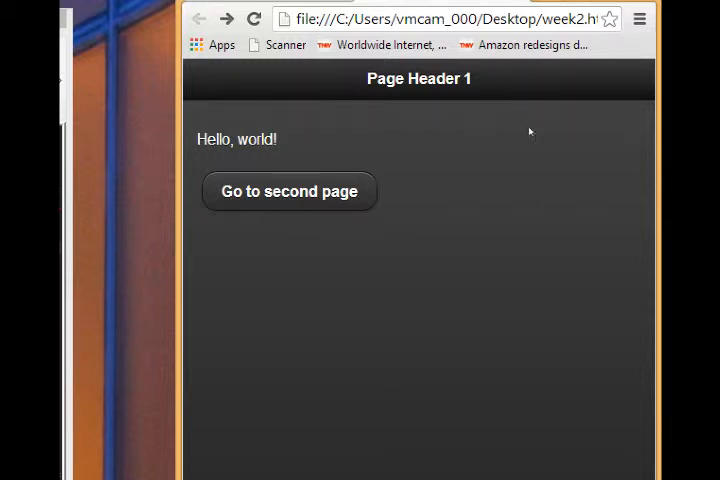
mouse_move(478, 78)
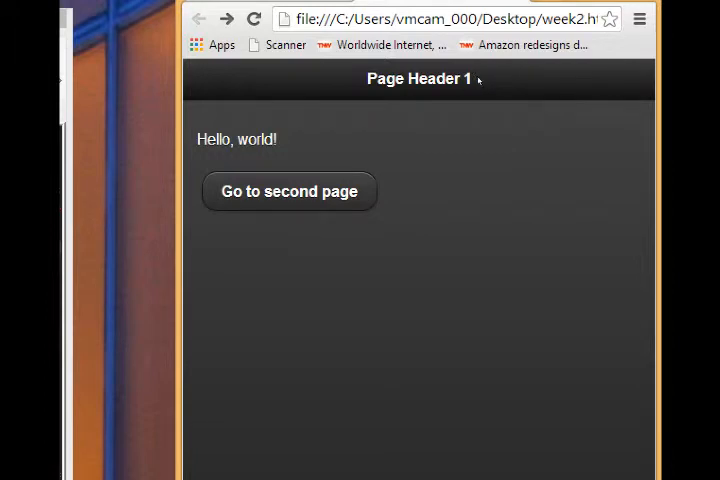
click(288, 192)
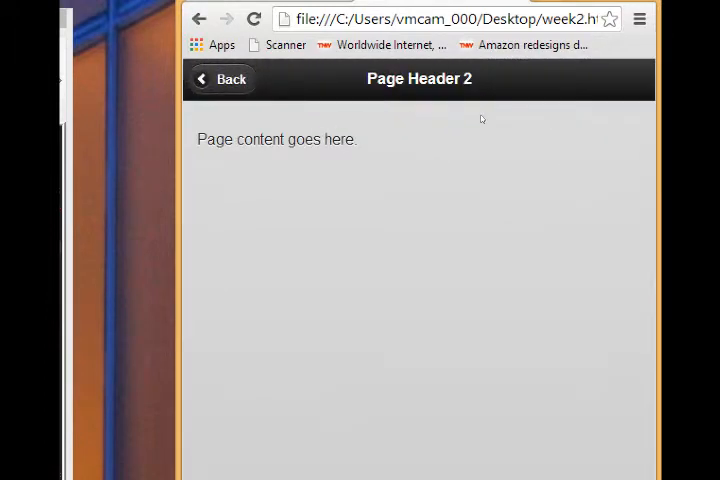
click(220, 80)
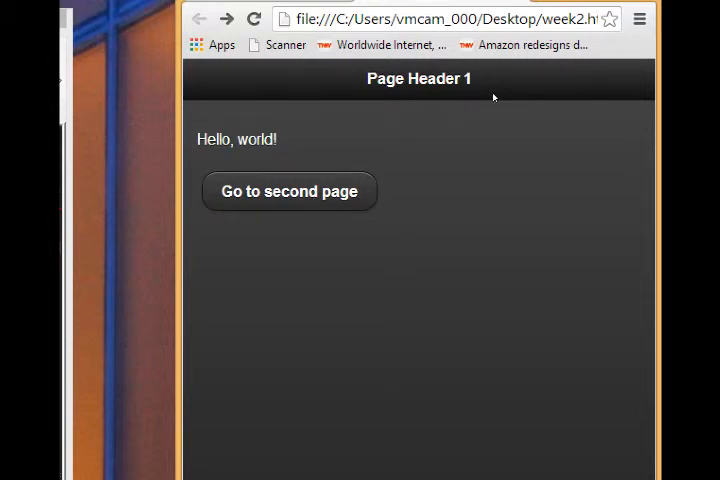
mouse_move(472, 88)
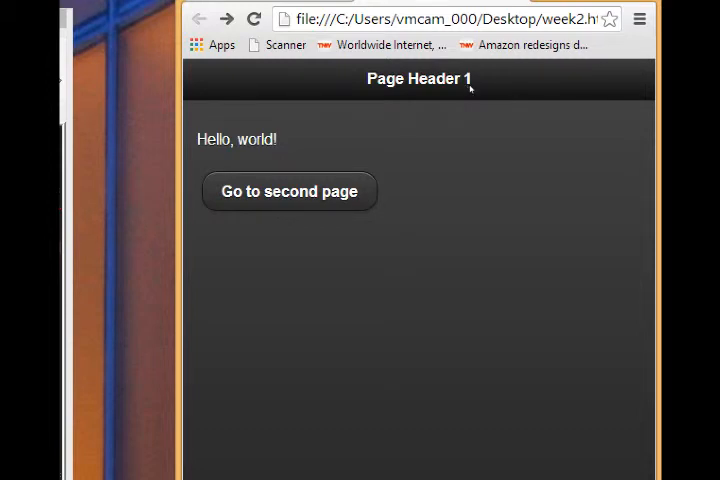
mouse_move(472, 88)
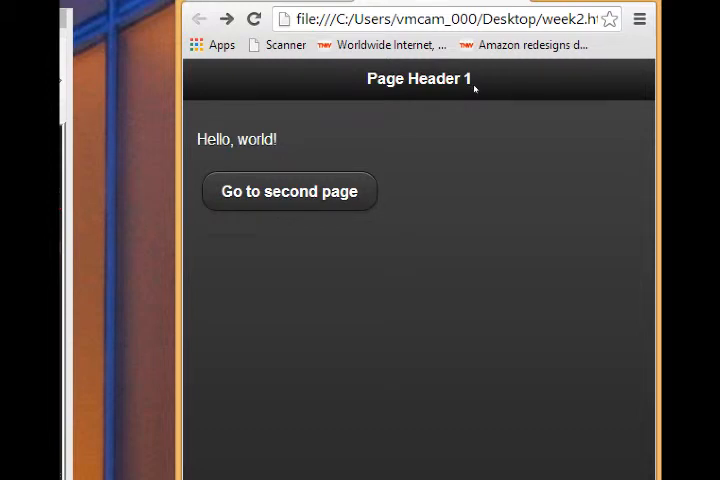